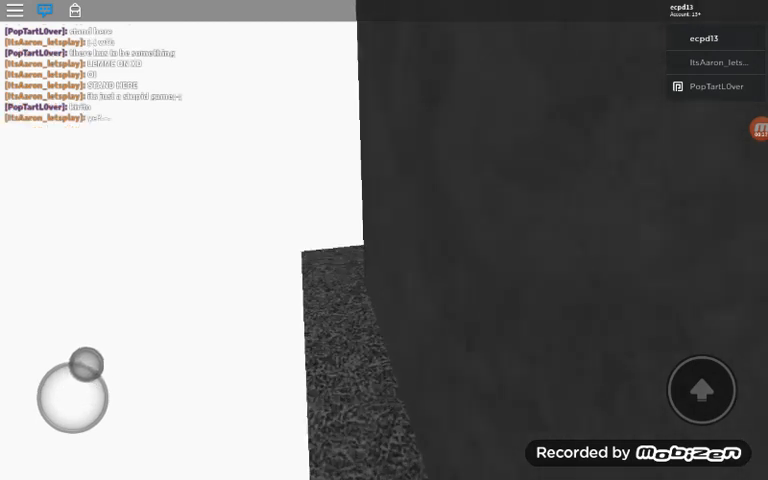
Walk the avatar away from the dark textured wall into the open gray world
drag(88, 380, 72, 390)
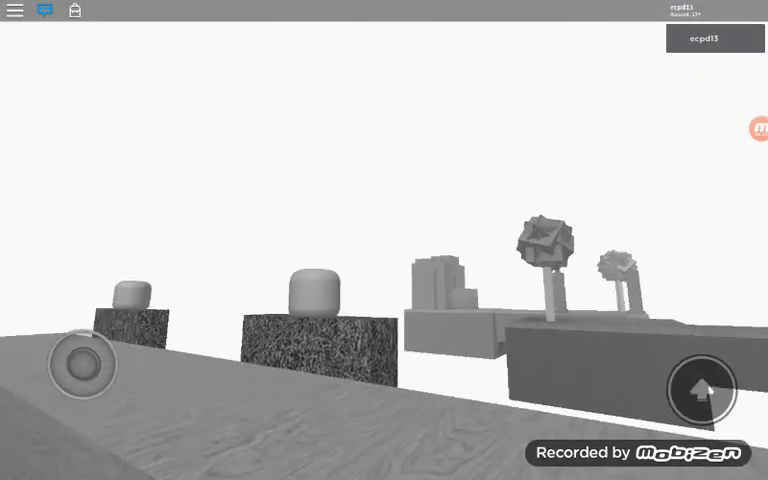
Walk the character into the crowd of gray figures beside the tall dark pillar
drag(82, 365, 75, 390)
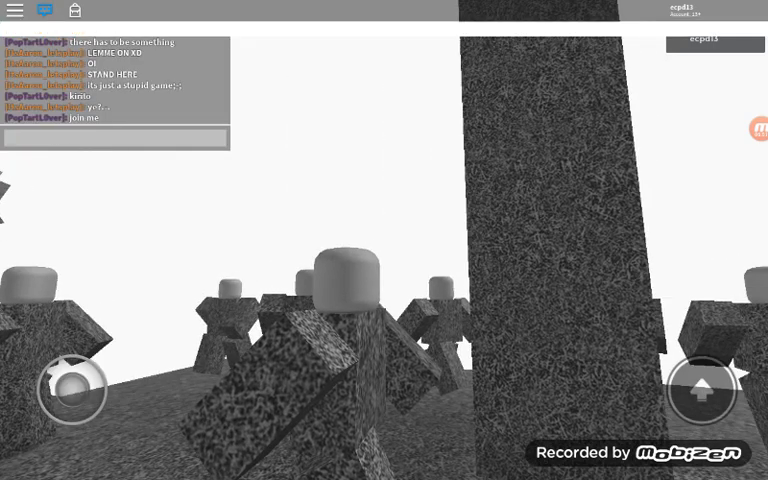
Send the chat message 'i' to the other players
click(115, 138)
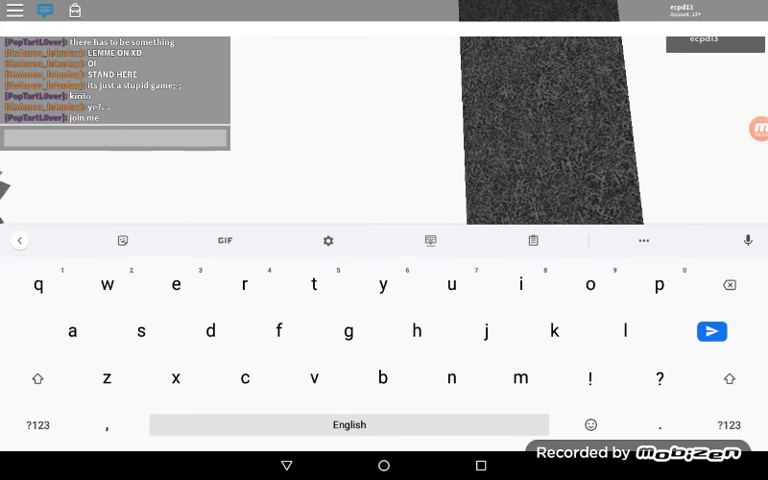
text(i)
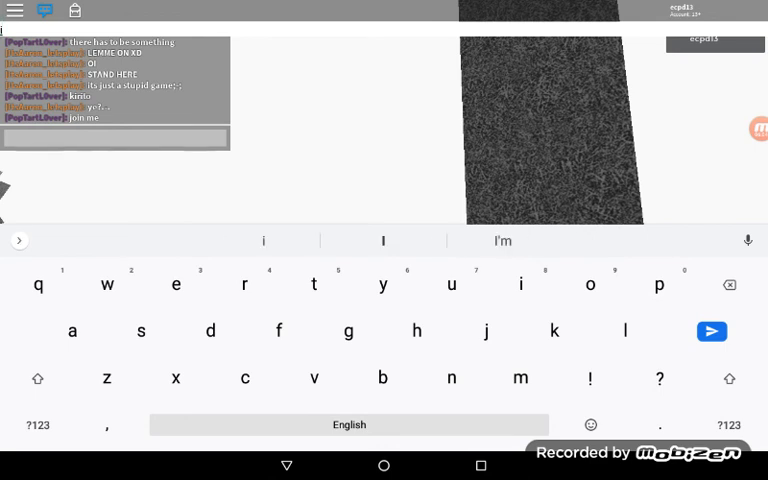
click(711, 331)
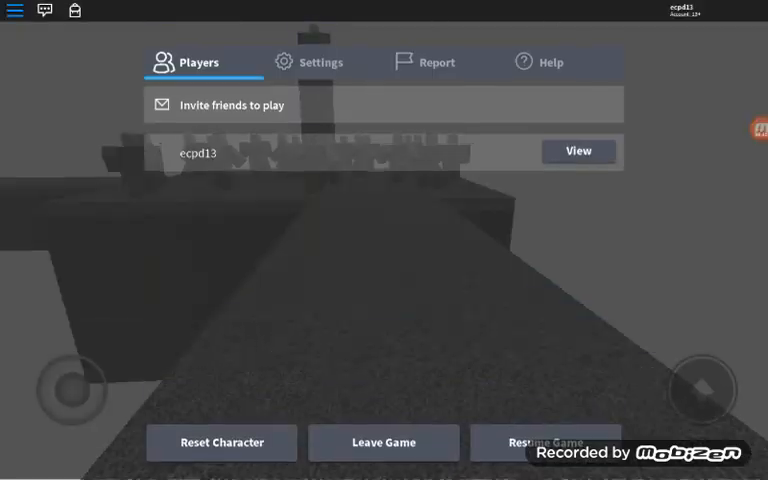
Choose Leave Game from the menu to bring up the leave confirmation
click(383, 442)
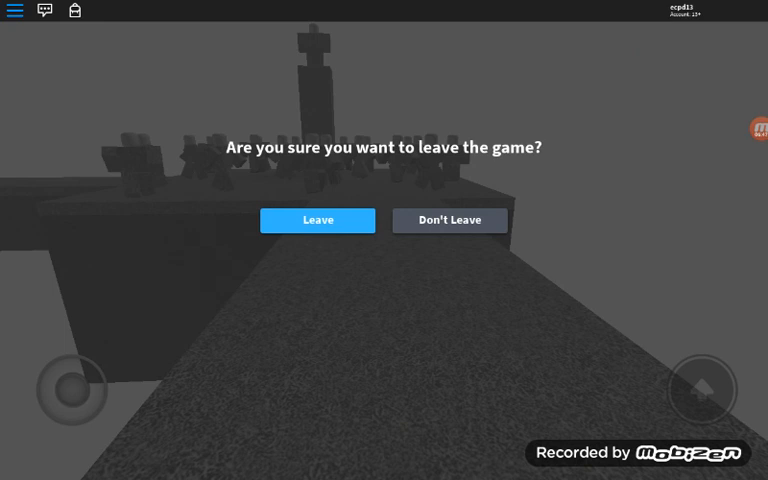